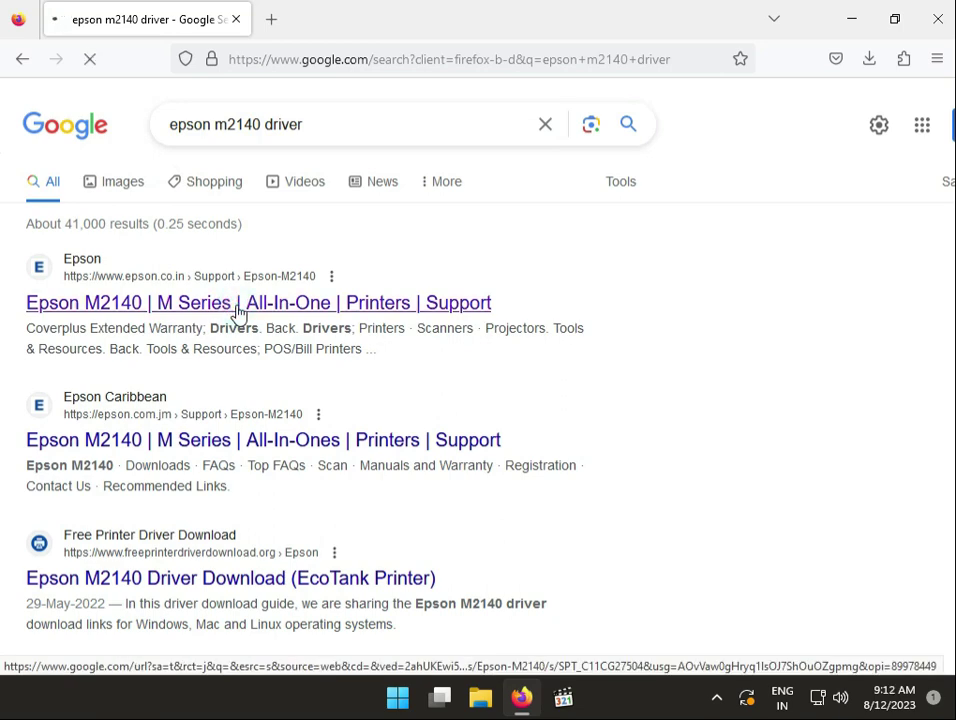
Open the M2140 support page's downloads and confirm Windows 10 64-bit is the operating system
{"action": "left_click", "coordinate": [258, 302]}
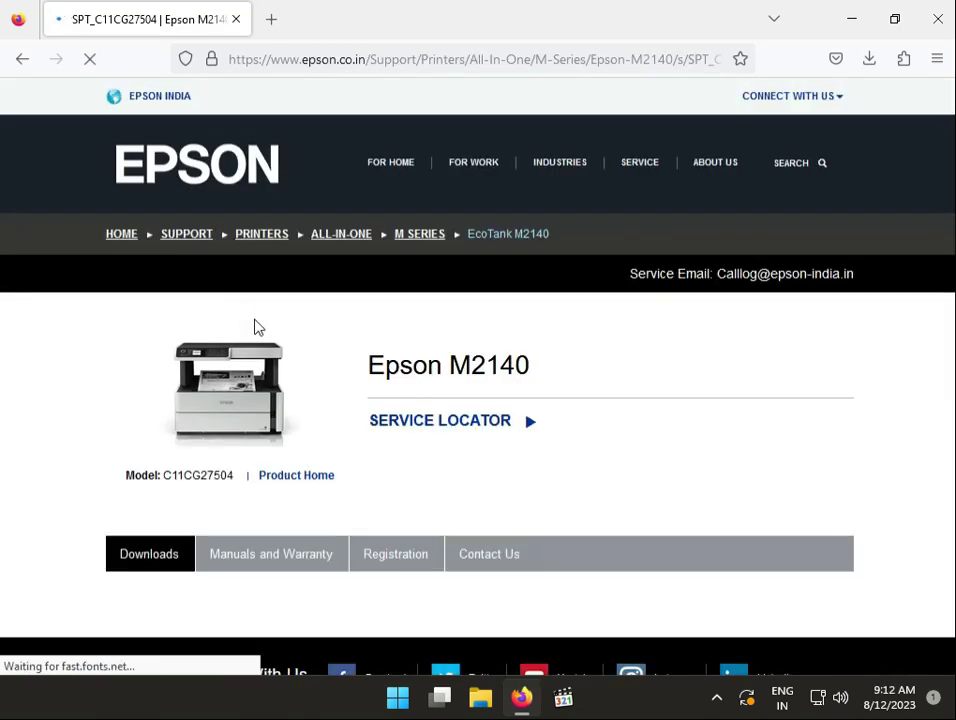
{"action": "scroll", "scroll_direction": "down", "scroll_amount": 3}
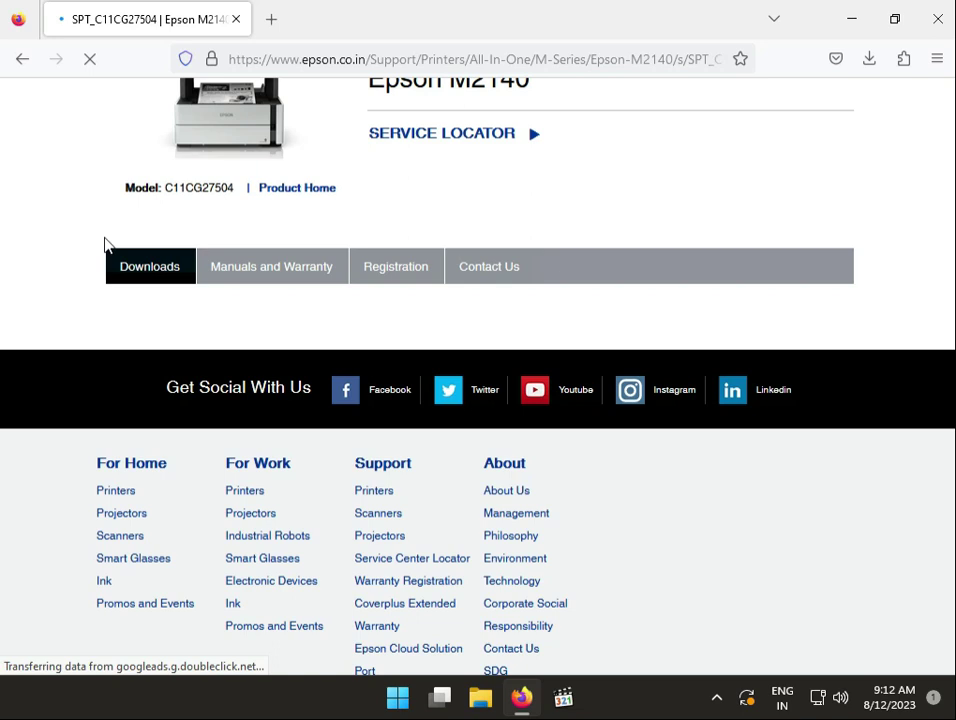
{"action": "left_click", "coordinate": [149, 266]}
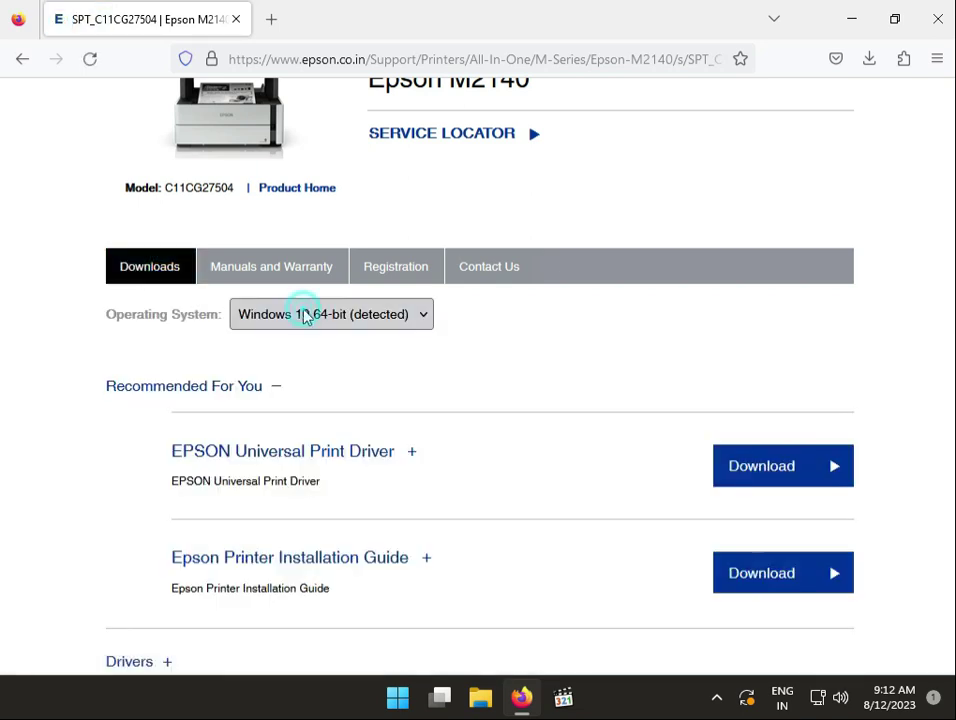
{"action": "left_click", "coordinate": [330, 314]}
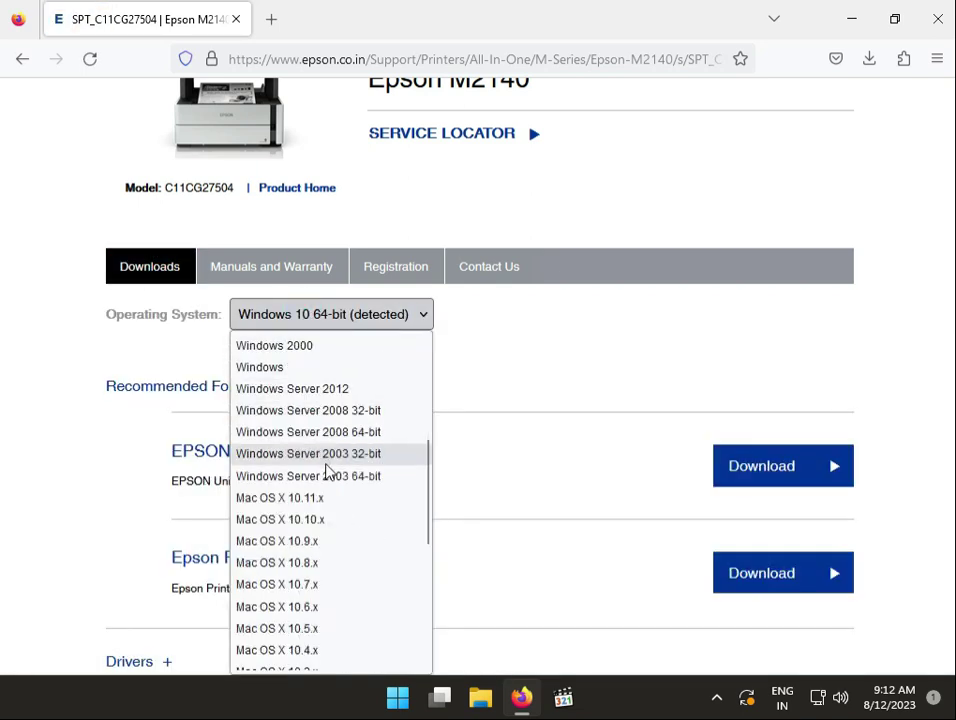
{"action": "scroll", "scroll_direction": "down", "scroll_amount": 3}
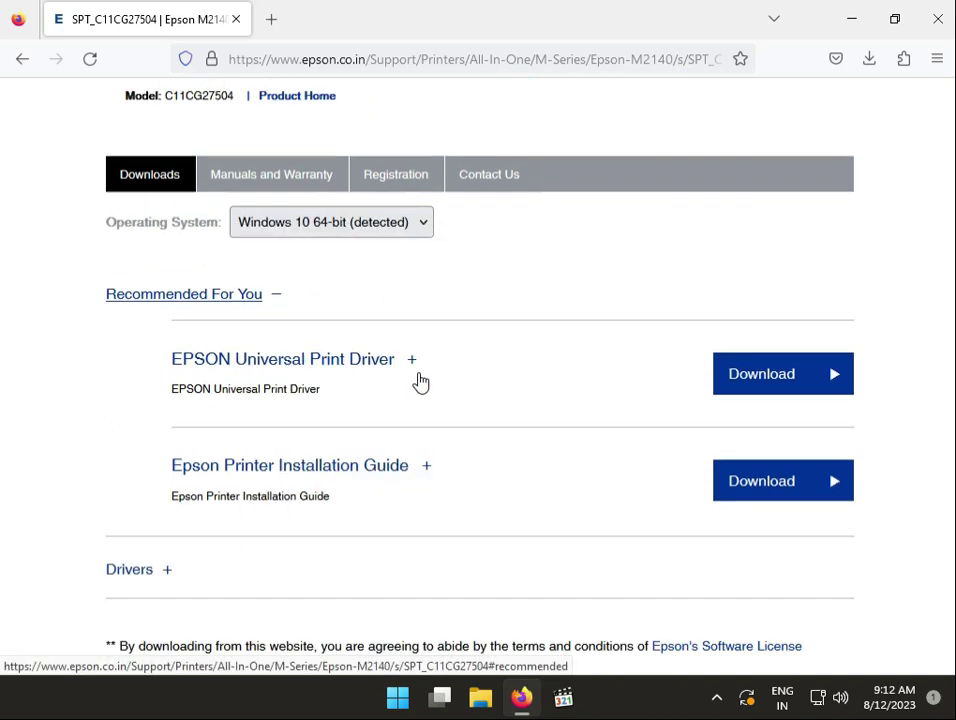
Expand Drivers and download the M2140 x64 printer driver (Ver. 2.61.02, 28.84 MB)
{"action": "left_click", "coordinate": [330, 222]}
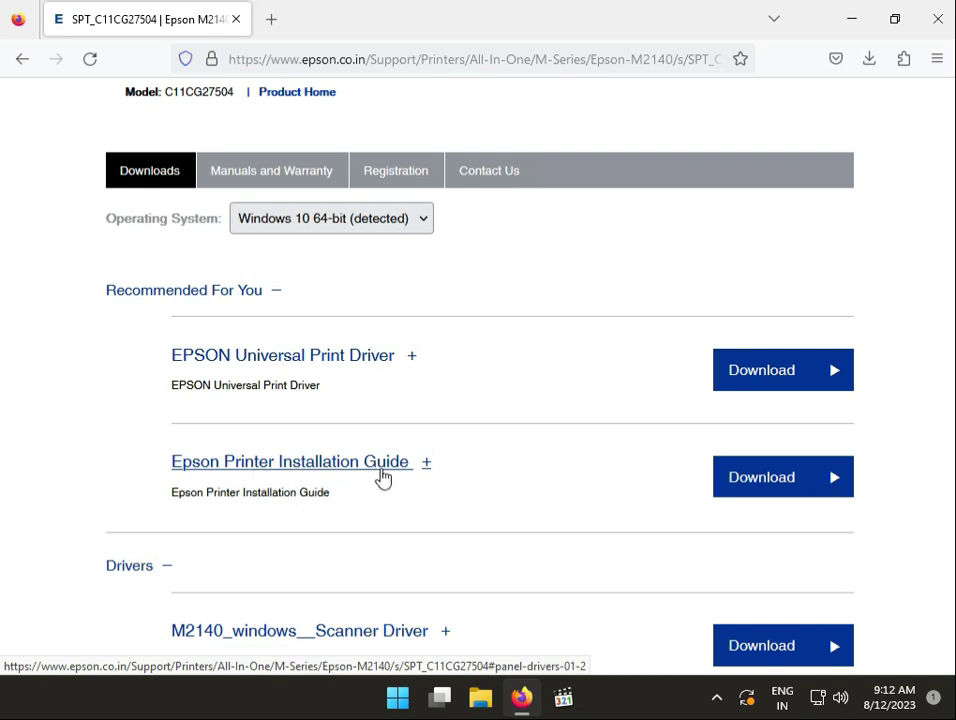
{"action": "mouse_move", "coordinate": [233, 368]}
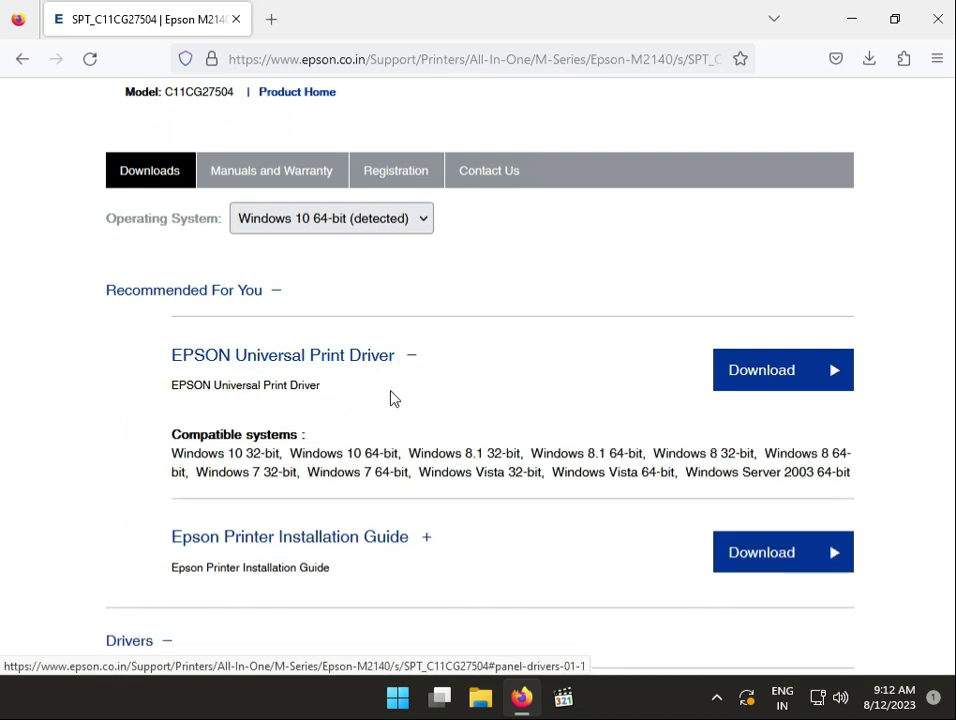
{"action": "scroll", "scroll_direction": "down", "scroll_amount": 3}
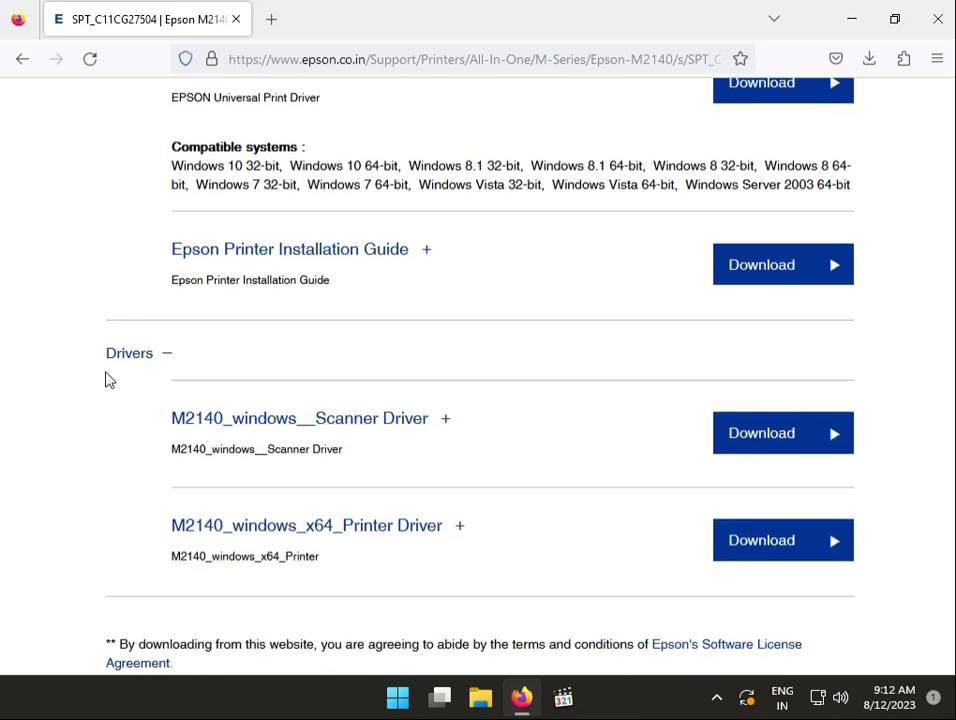
{"action": "mouse_move", "coordinate": [358, 447]}
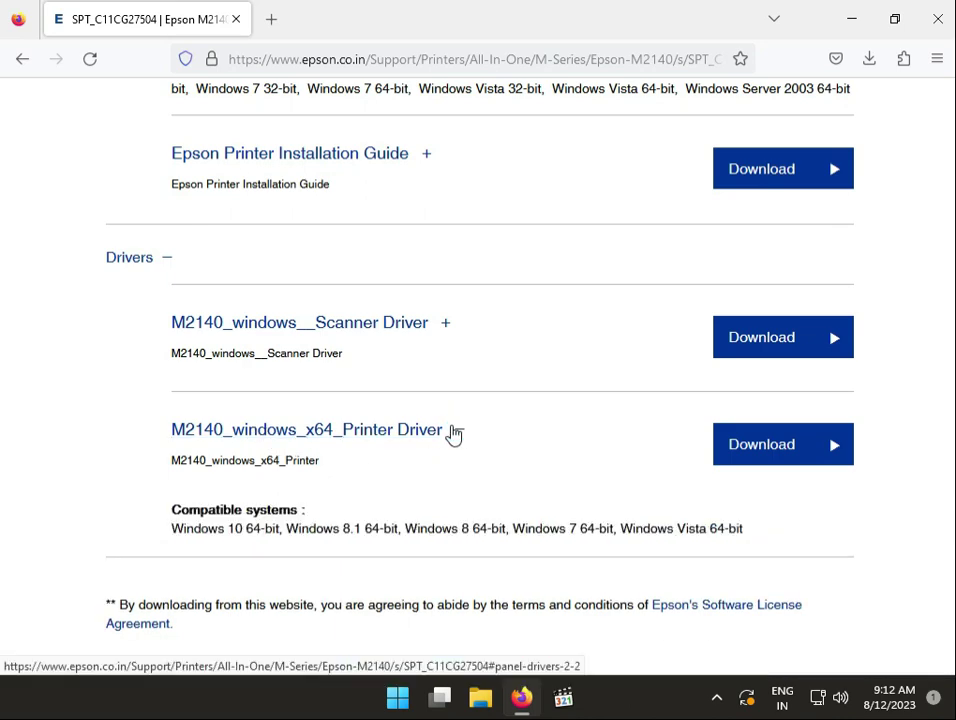
{"action": "left_click", "coordinate": [783, 444]}
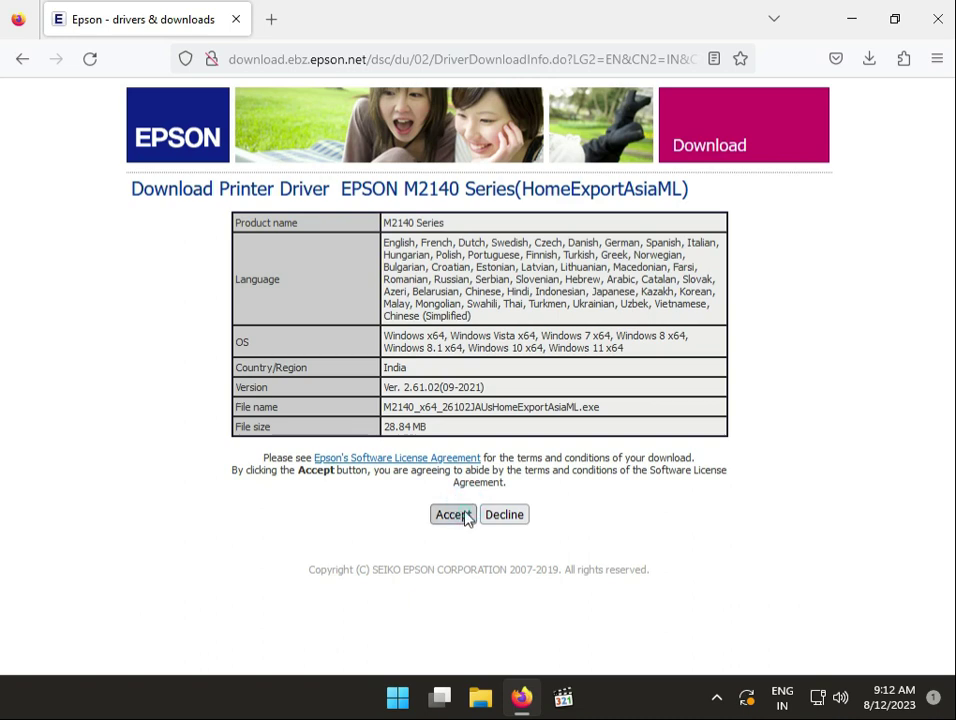
Accept the licence to download the M2140 x64 driver, then launch the downloaded installer
{"action": "left_click", "coordinate": [452, 514]}
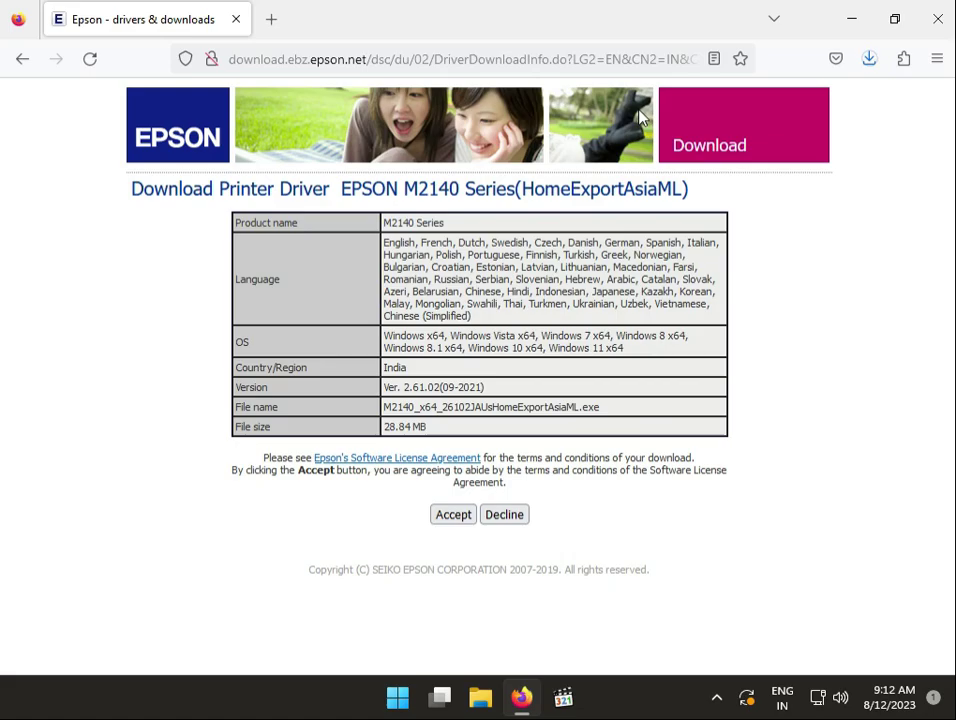
{"action": "left_click", "coordinate": [452, 514]}
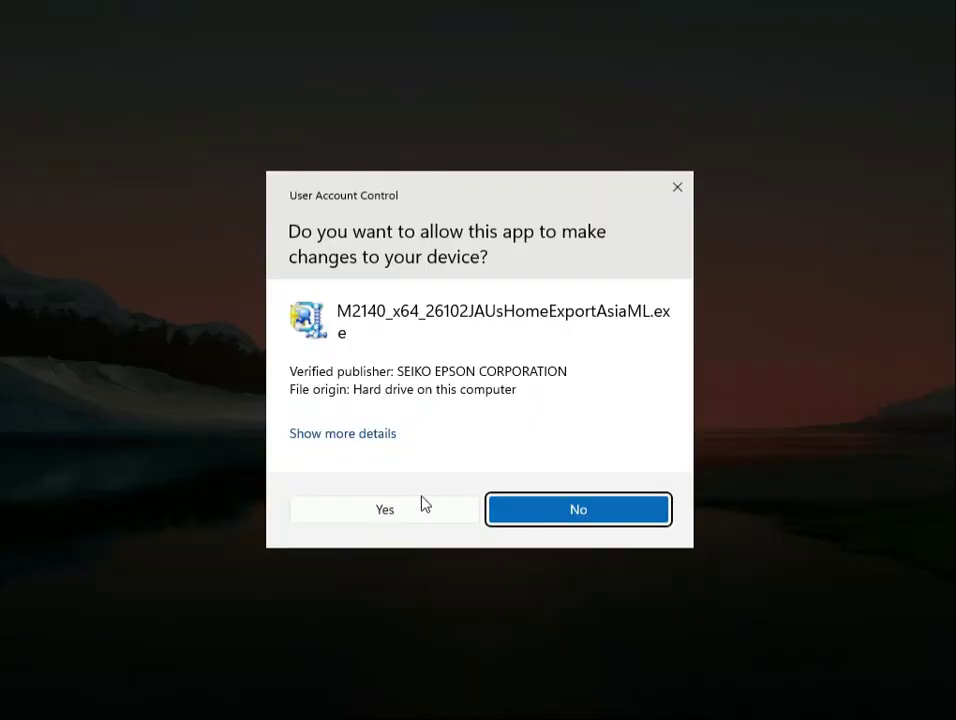
Allow the installer, confirm the M2140 Series model and English, and agree to the licence
{"action": "left_click", "coordinate": [384, 509]}
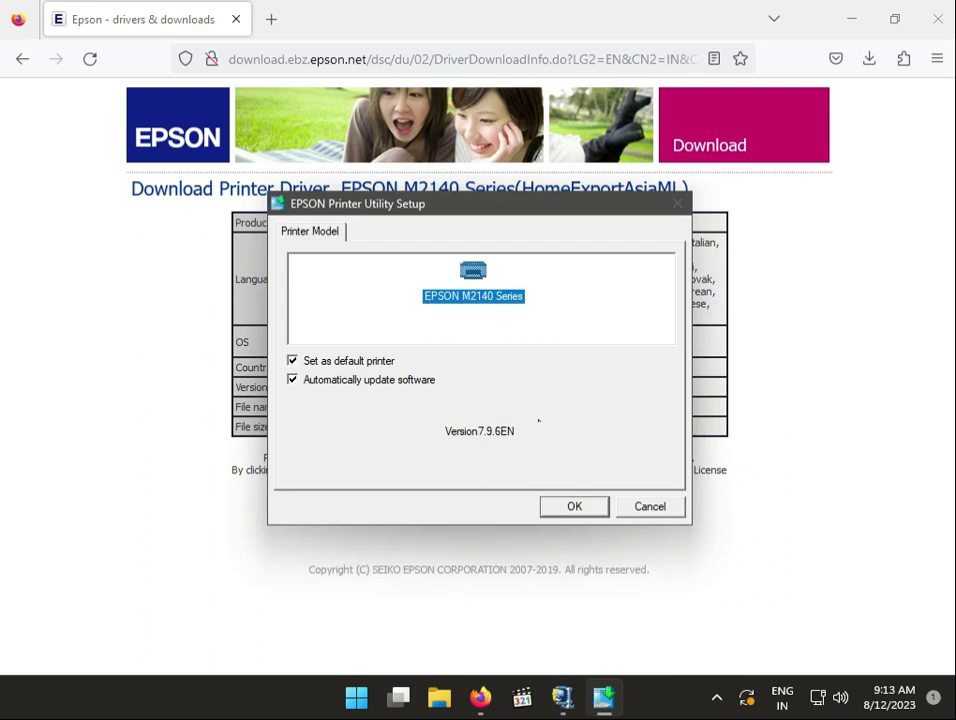
{"action": "left_click", "coordinate": [574, 506]}
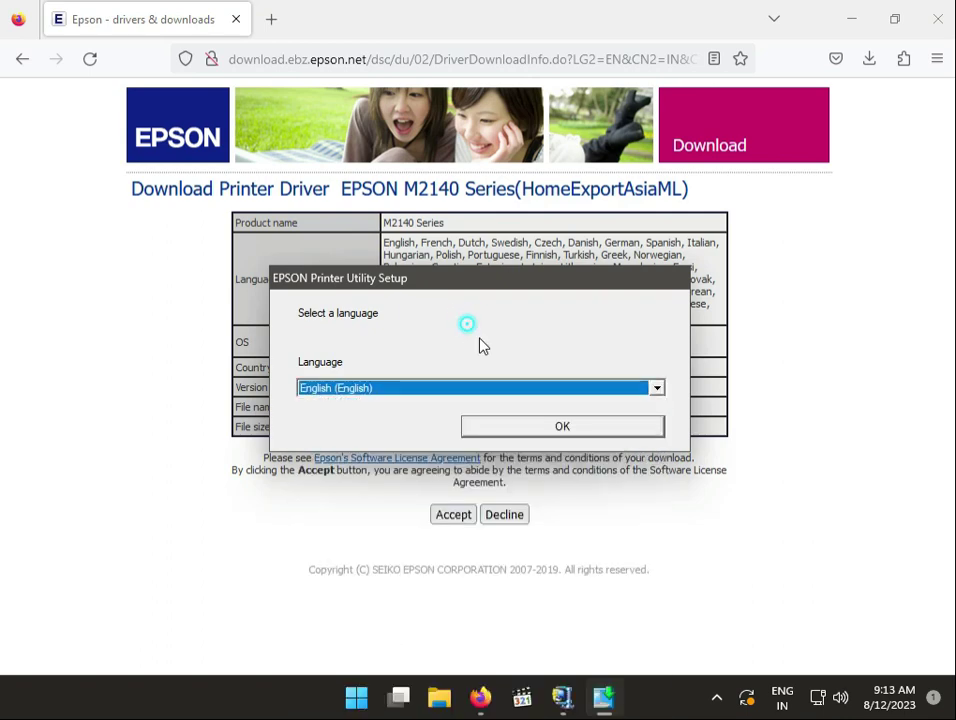
{"action": "left_click", "coordinate": [562, 425]}
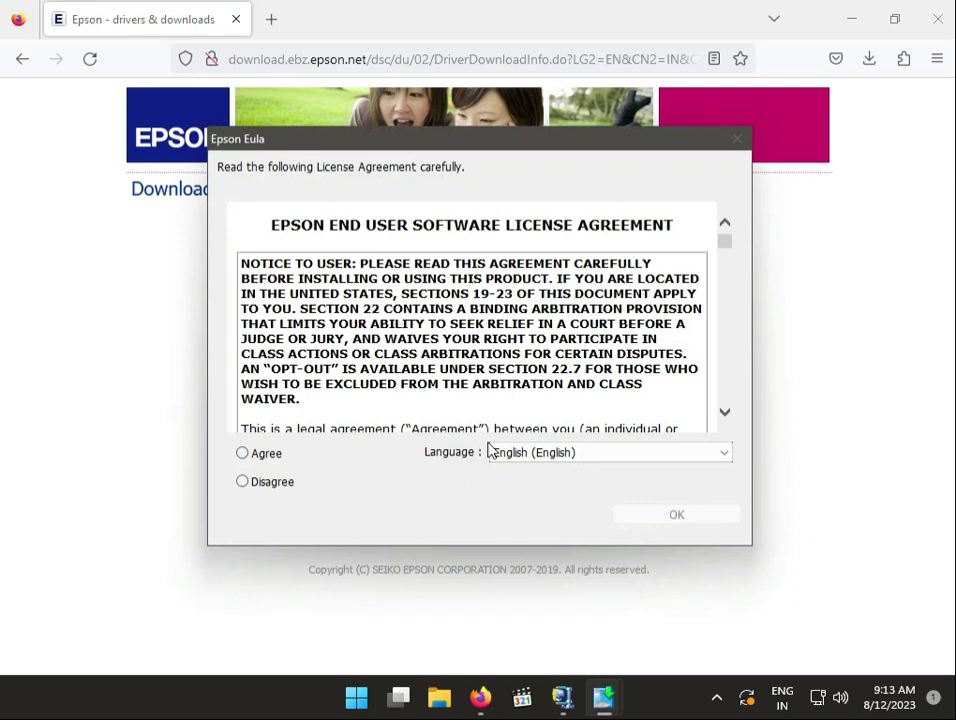
{"action": "left_click", "coordinate": [242, 453]}
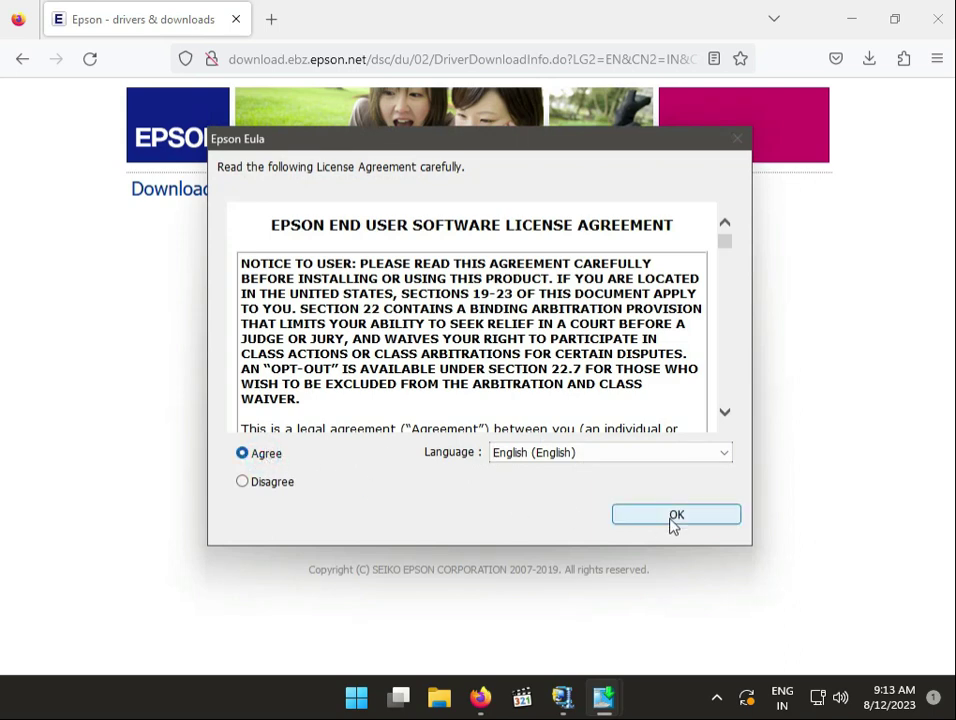
{"action": "left_click", "coordinate": [676, 514]}
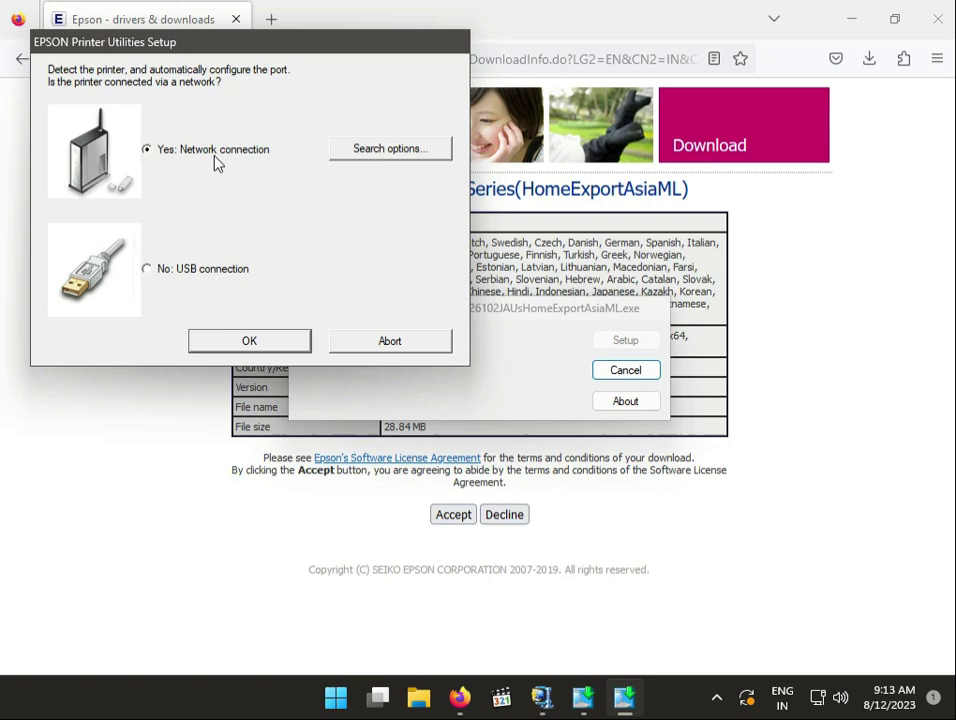
Choose a network connection instead of USB and bring up the printer search options
{"action": "left_click", "coordinate": [147, 268]}
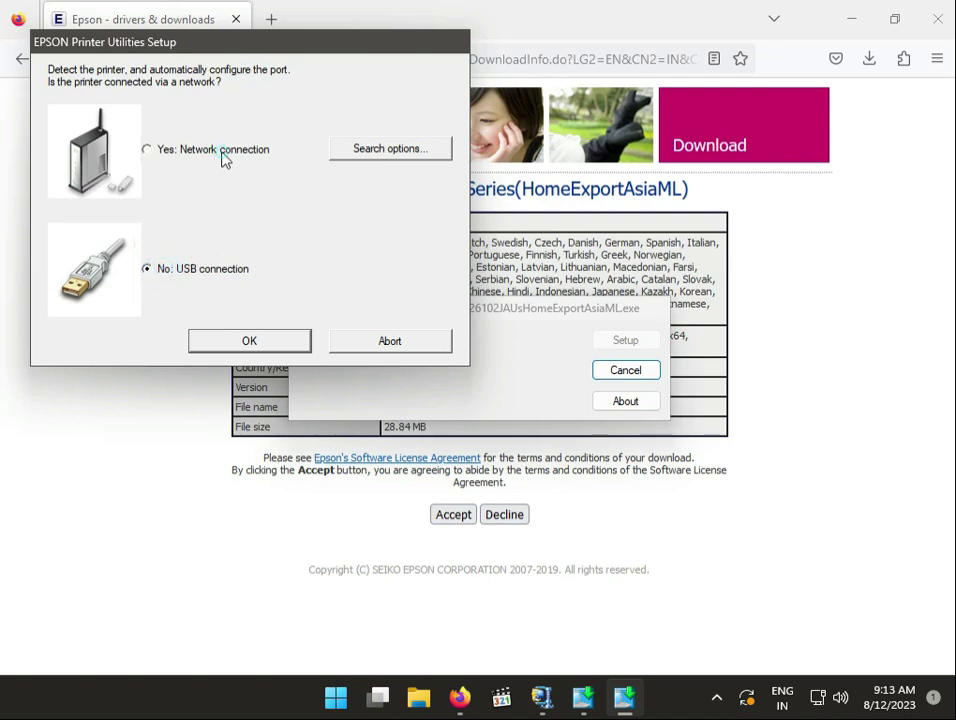
{"action": "left_click", "coordinate": [147, 149]}
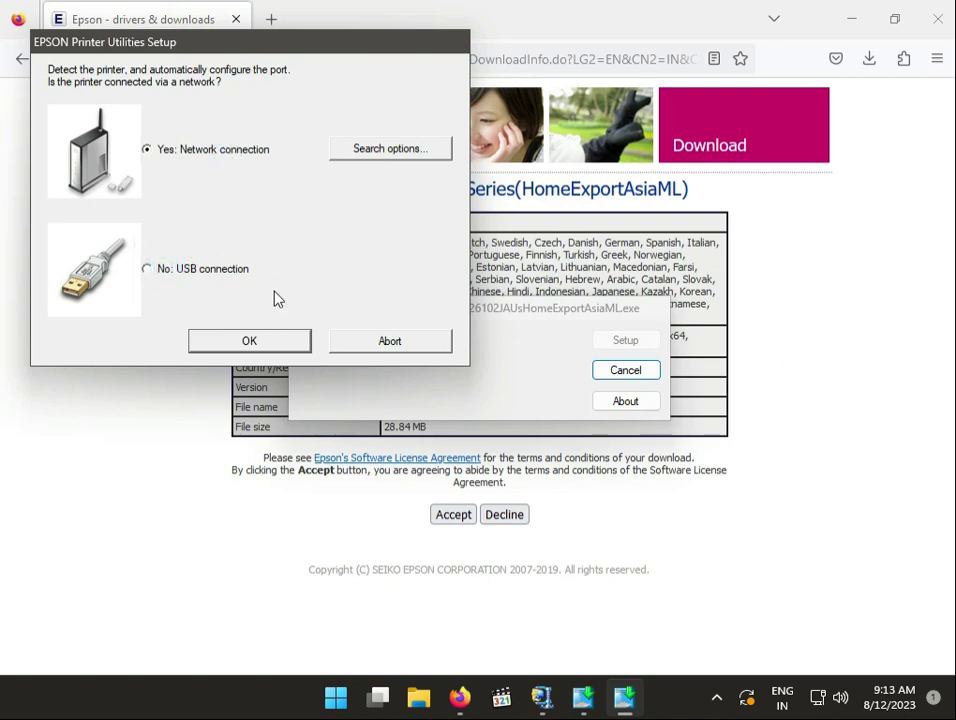
{"action": "left_click", "coordinate": [249, 340]}
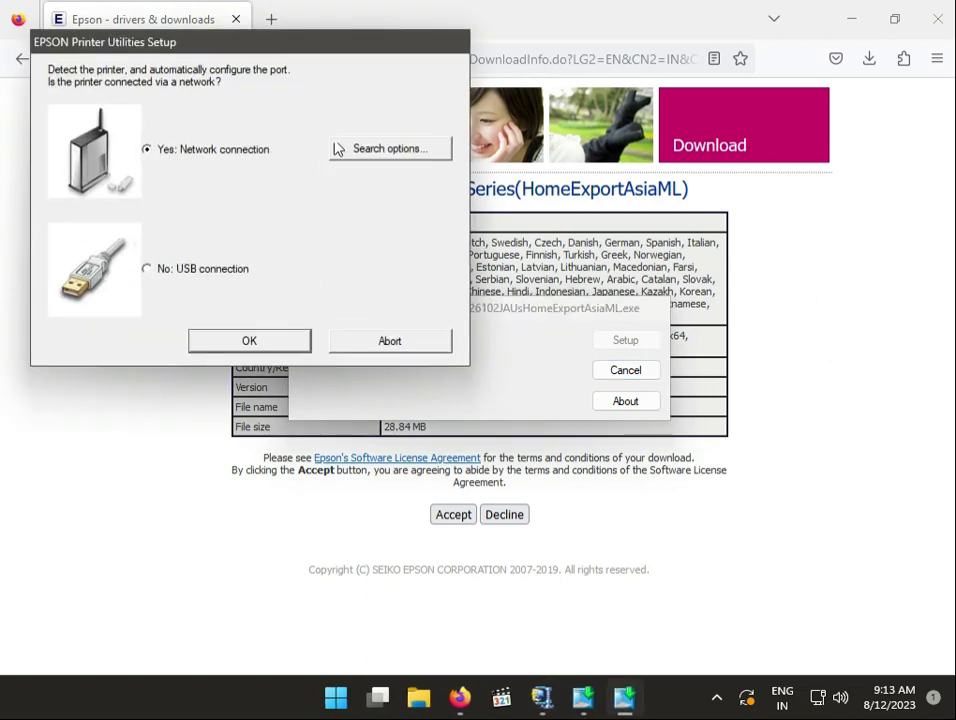
{"action": "left_click", "coordinate": [389, 148]}
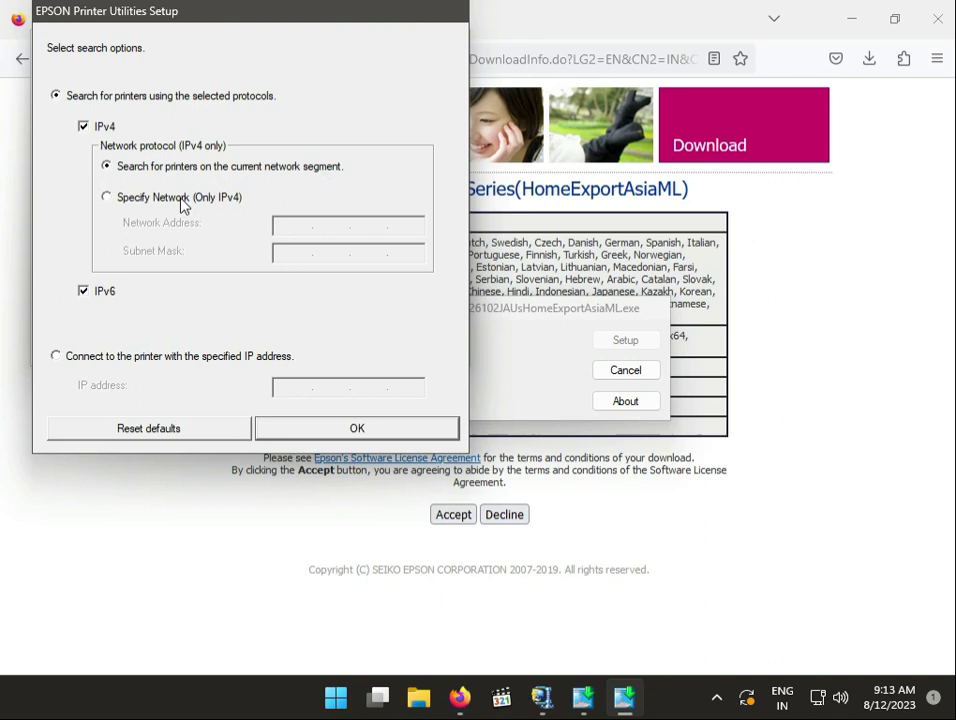
Search network 192.168.0.11 with subnet mask 255.255.255.0, then start printer detection
{"action": "left_click", "coordinate": [106, 197]}
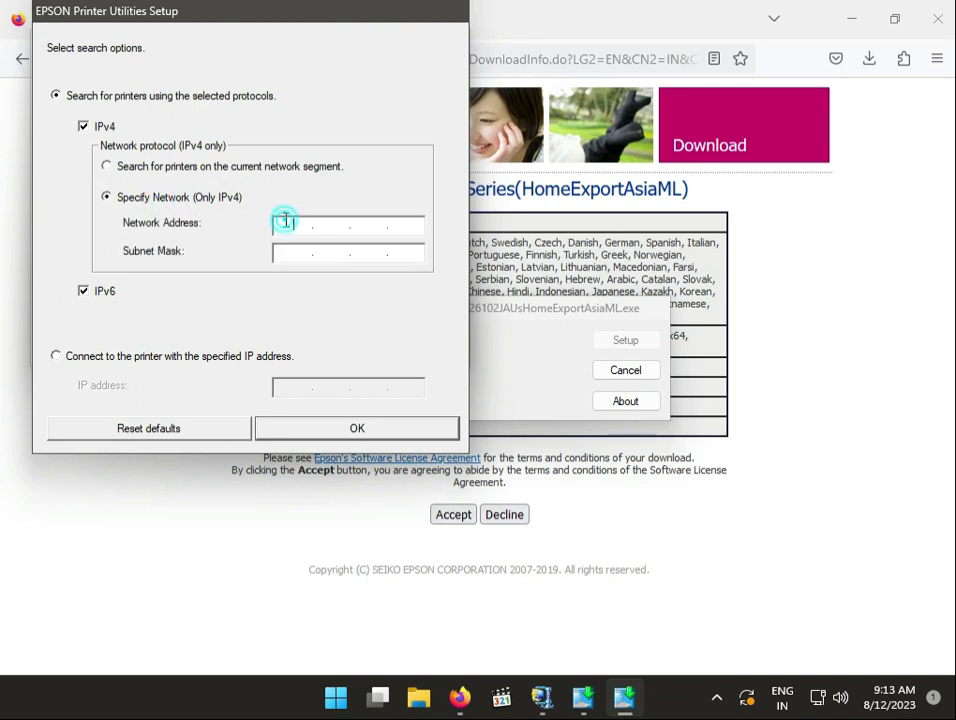
{"action": "type", "text": "192.168.0.11"}
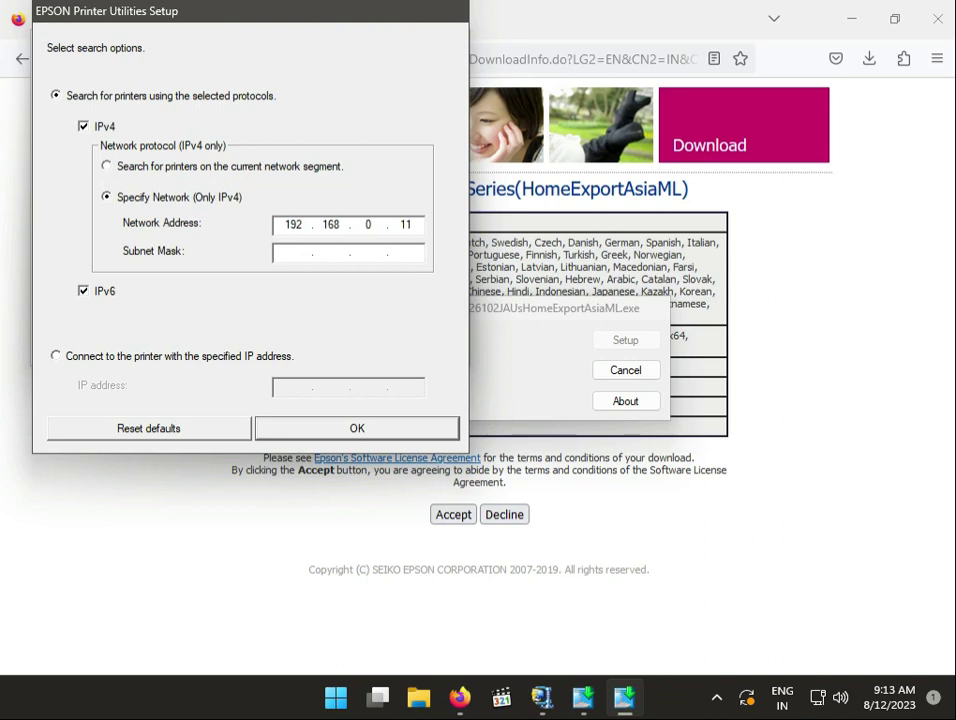
{"action": "type", "text": "255.255.255.0"}
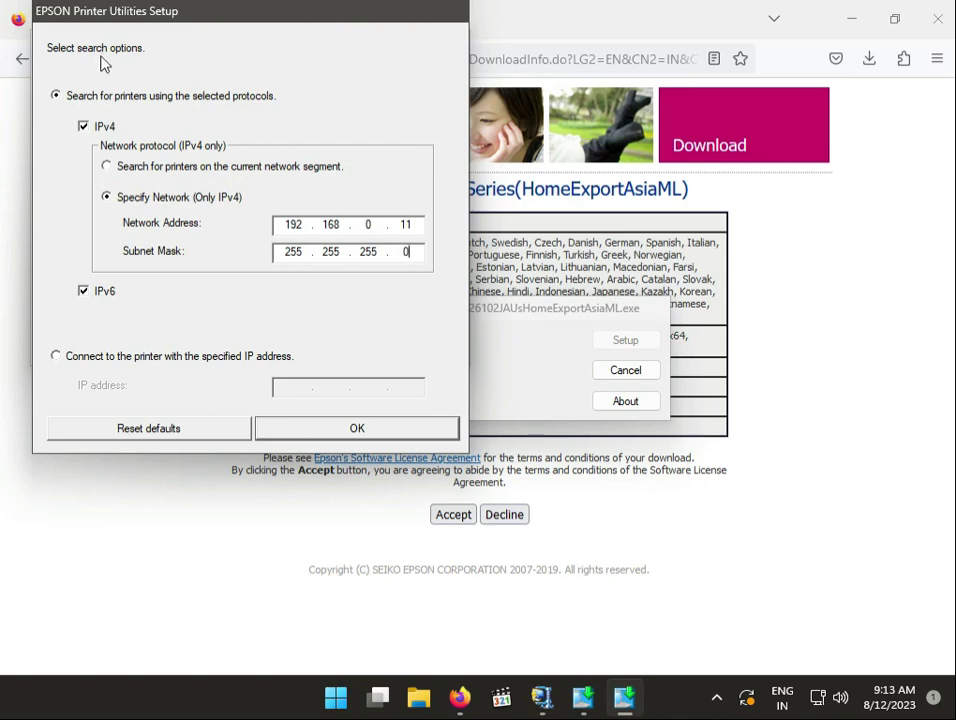
{"action": "left_click", "coordinate": [356, 428]}
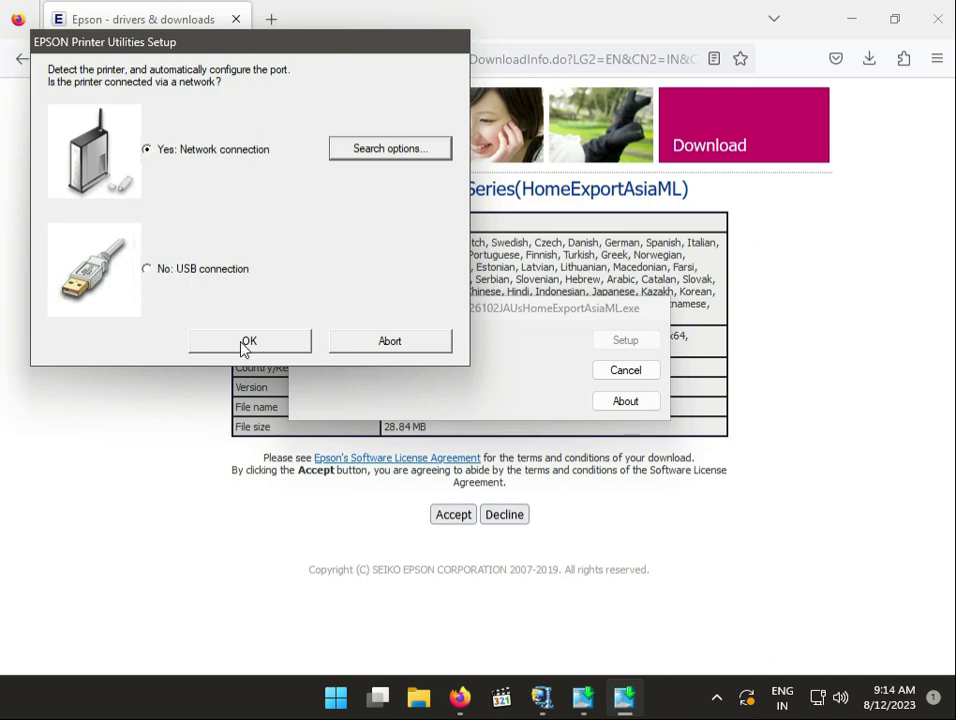
{"action": "left_click", "coordinate": [249, 341]}
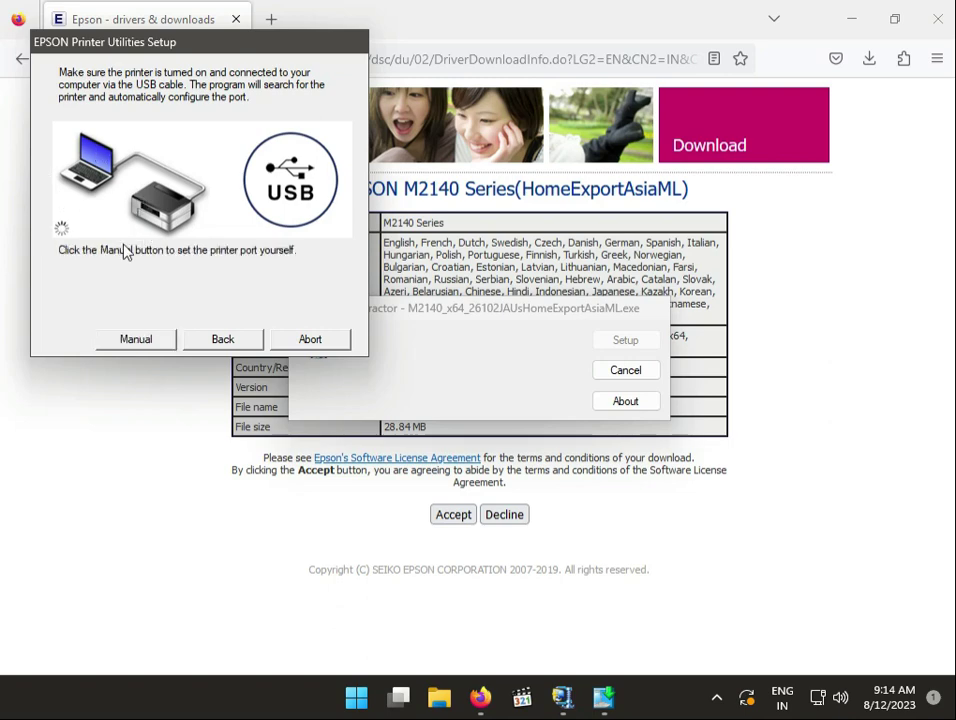
{"action": "mouse_move", "coordinate": [132, 285]}
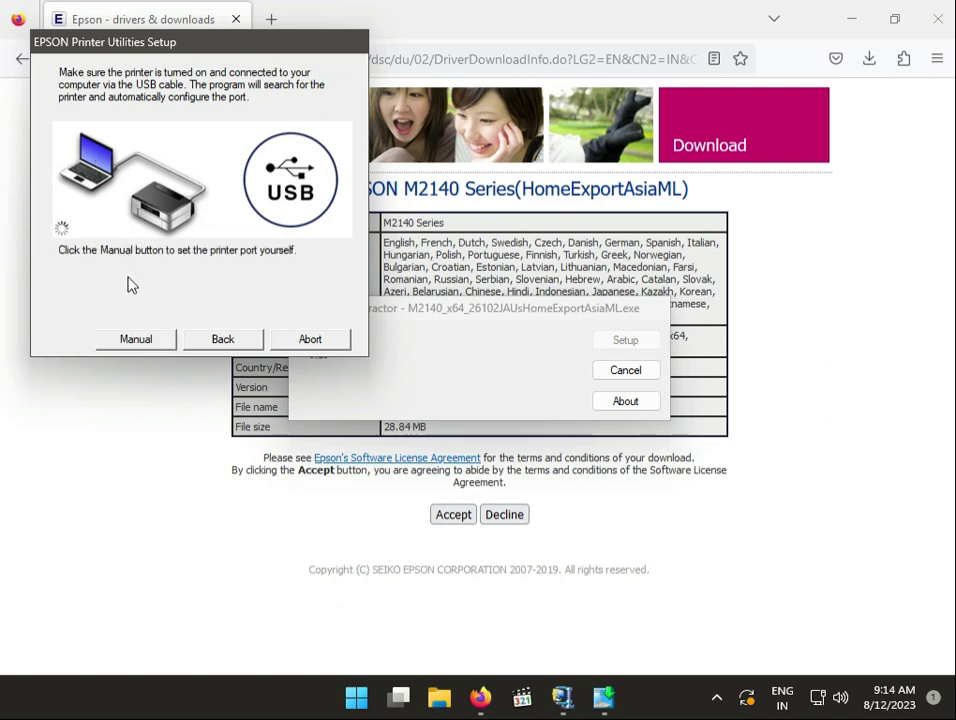
Manually set the printer port to COM3 (Serial Port) and confirm
{"action": "left_click", "coordinate": [135, 338]}
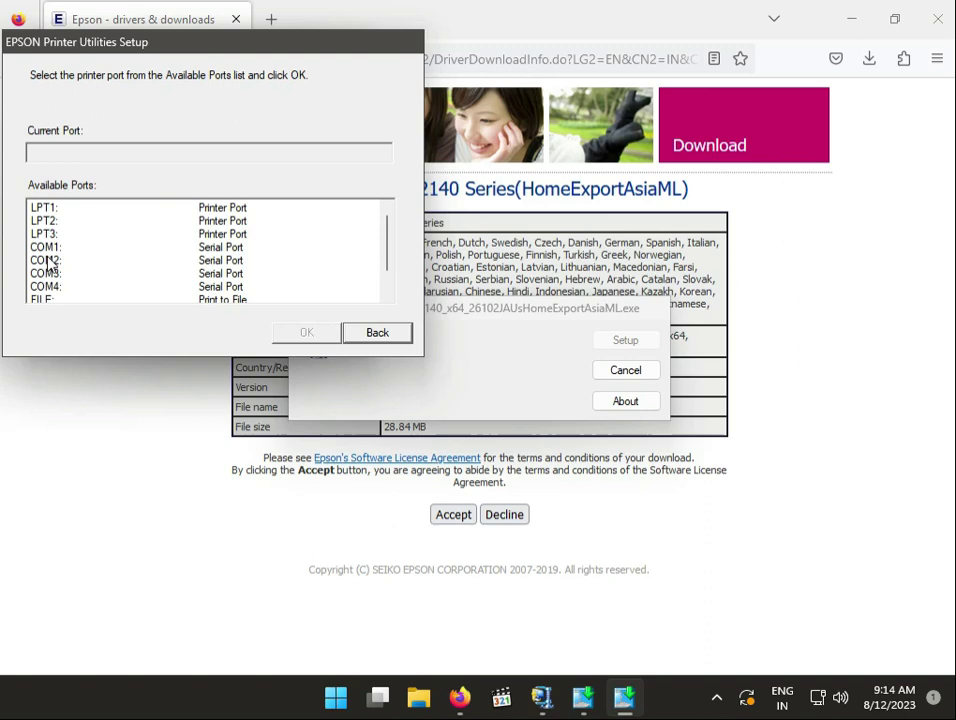
{"action": "left_click", "coordinate": [45, 273]}
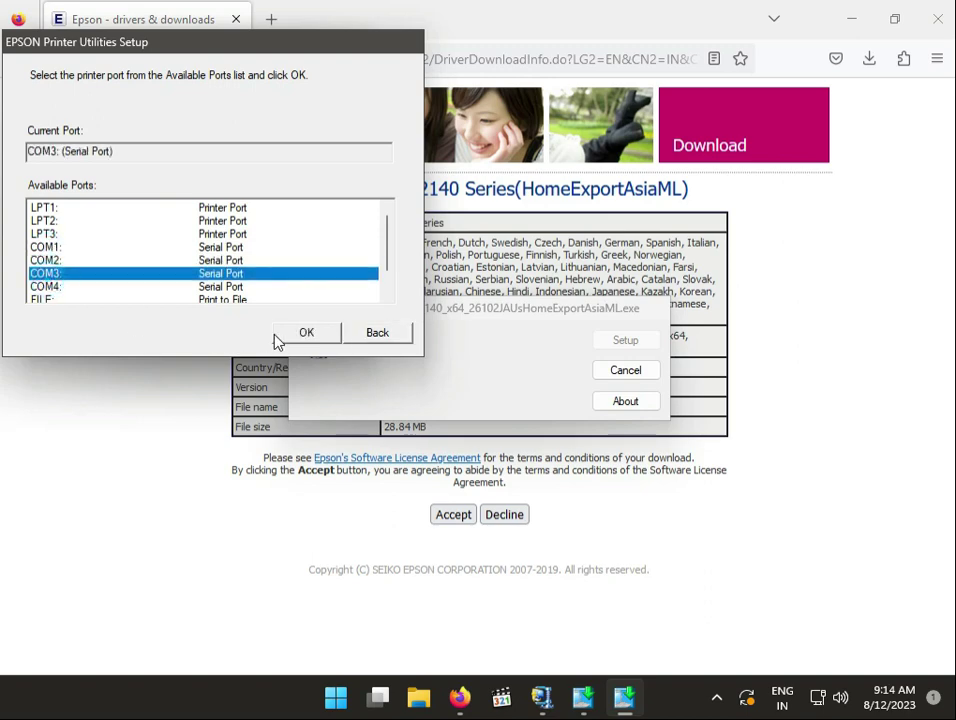
{"action": "left_click", "coordinate": [307, 332]}
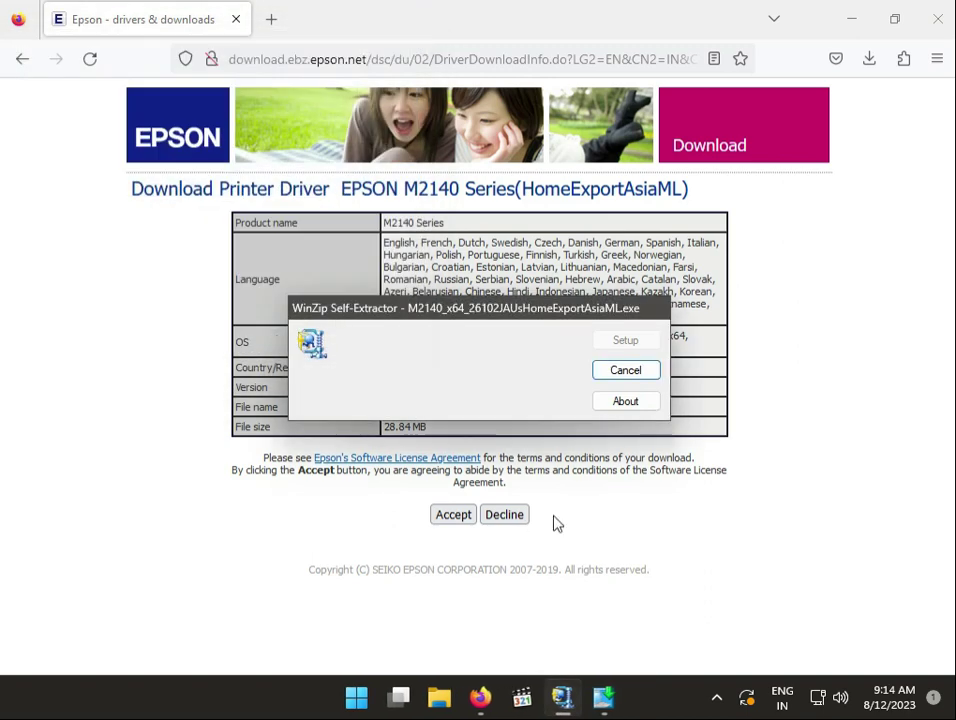